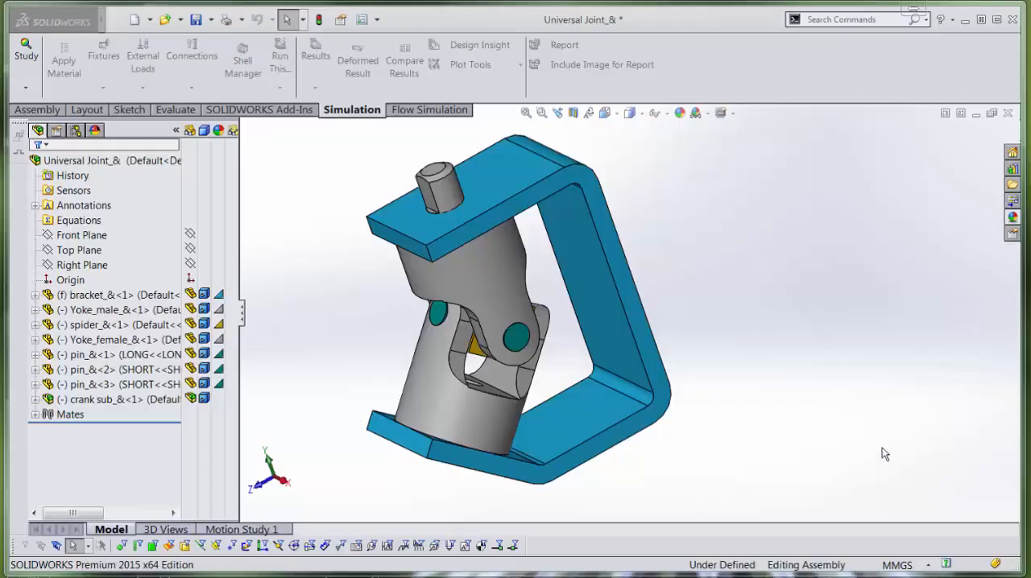
mouse_move(777, 368)
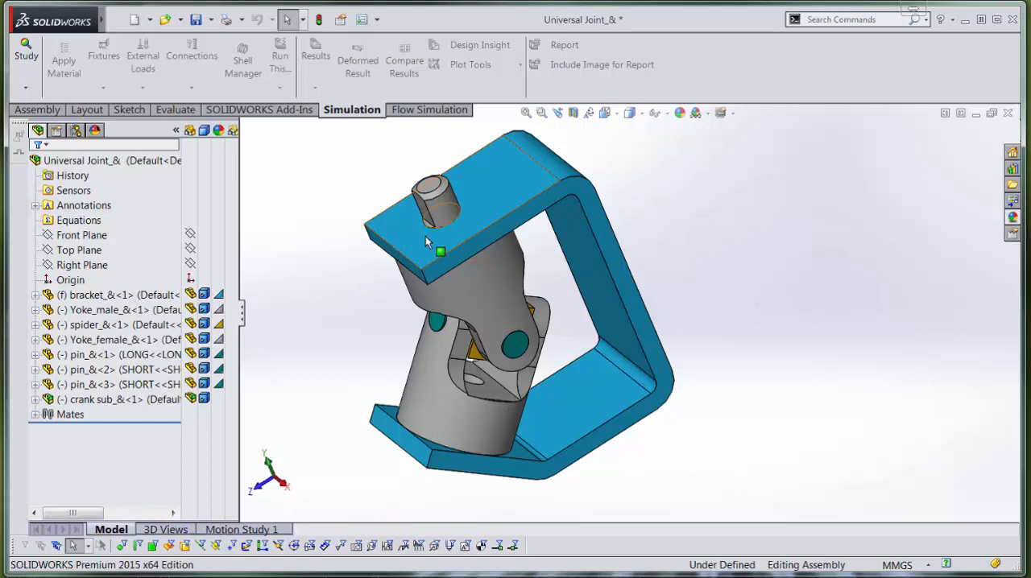
Make the whole bracket in the universal joint assembly transparent via Change Transparency
left_click(427, 225)
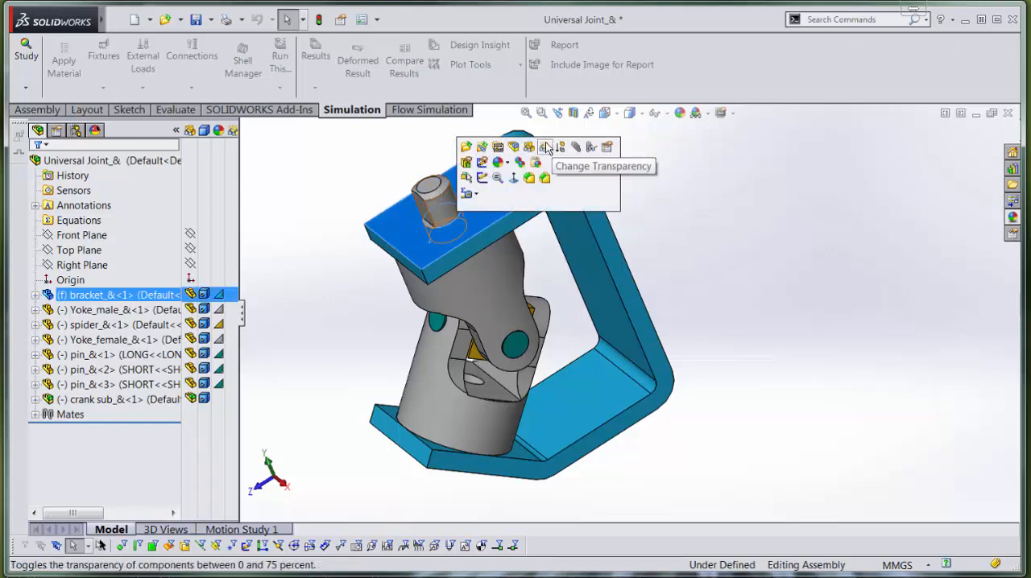
left_click(544, 146)
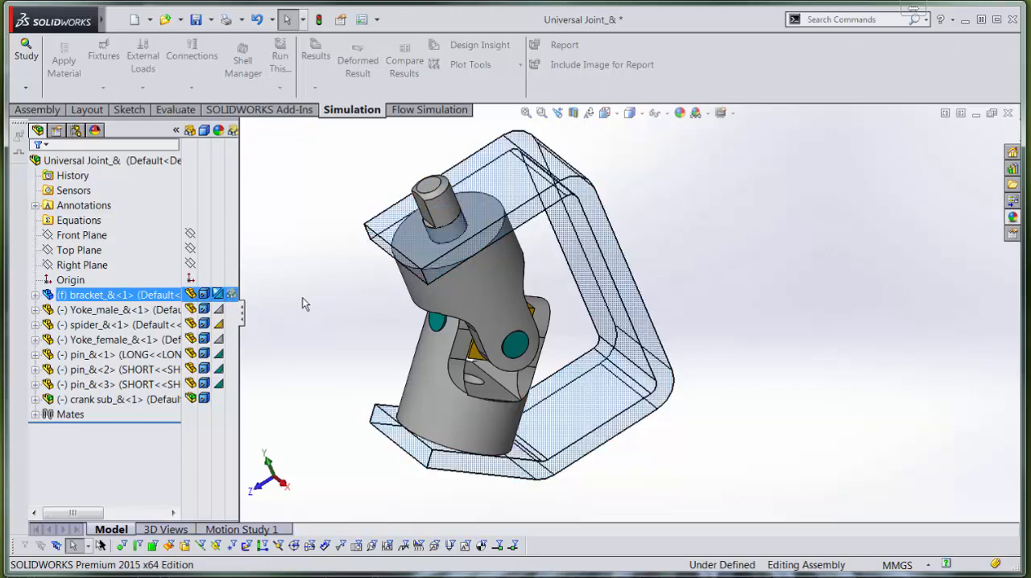
left_click(232, 293)
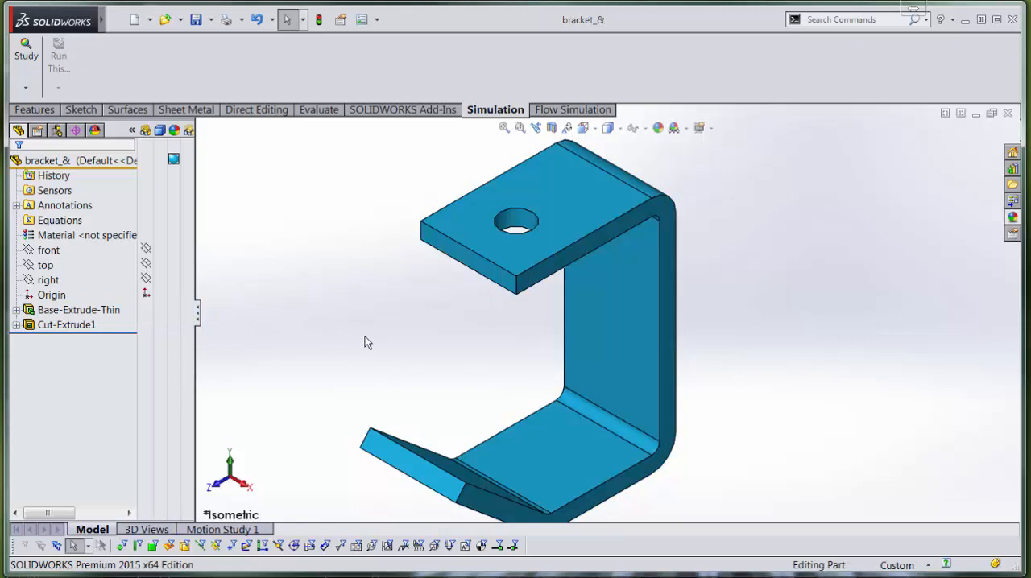
Select the top face of the standalone bracket part
left_click(480, 233)
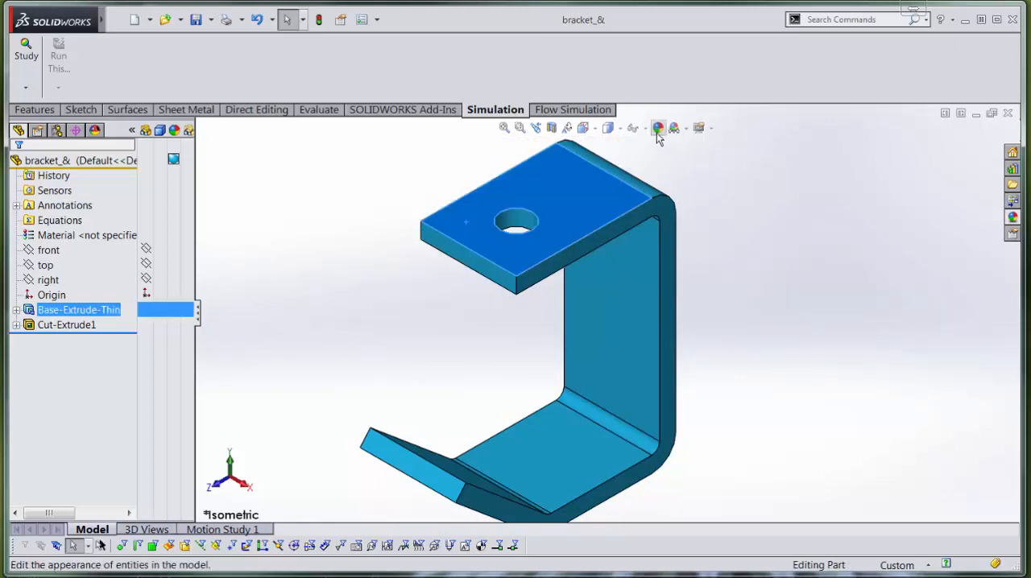
mouse_move(658, 129)
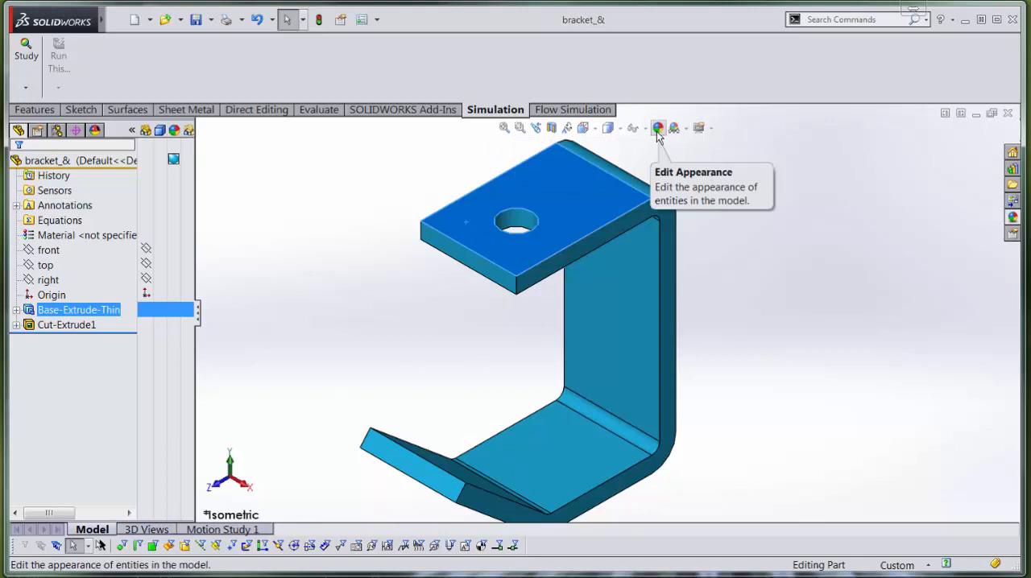
Start Edit Appearance on the top face and show its Advanced Illumination settings
left_click(658, 129)
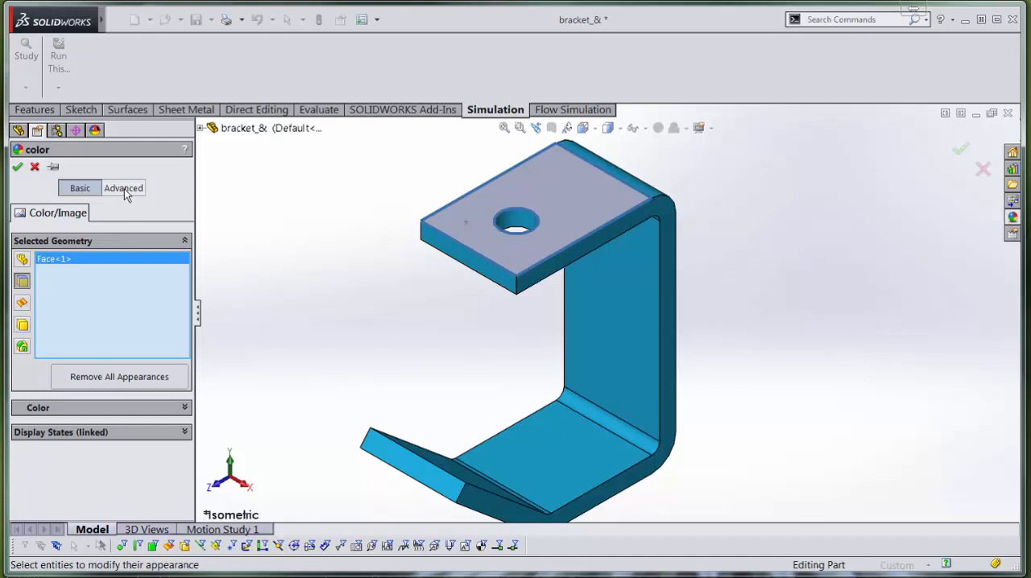
left_click(123, 187)
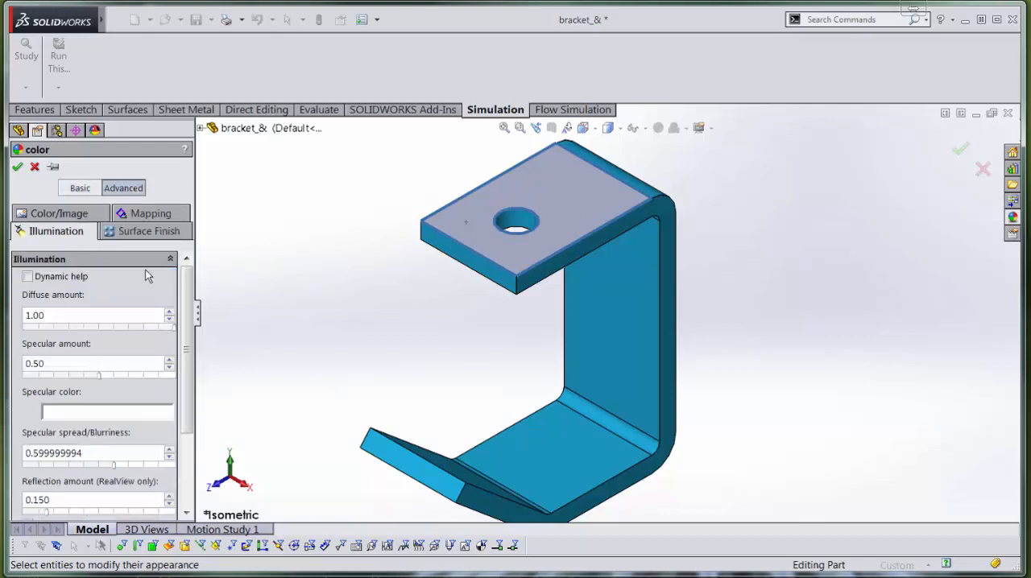
Set the top face's Transparent amount to 0.5 and apply the appearance
scroll("down", 3)
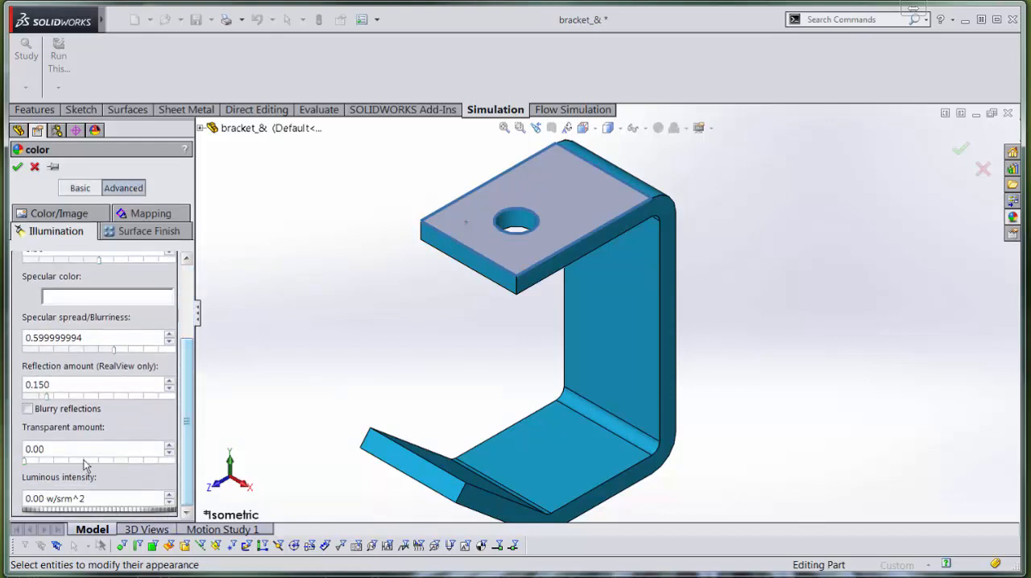
triple_click(72, 448)
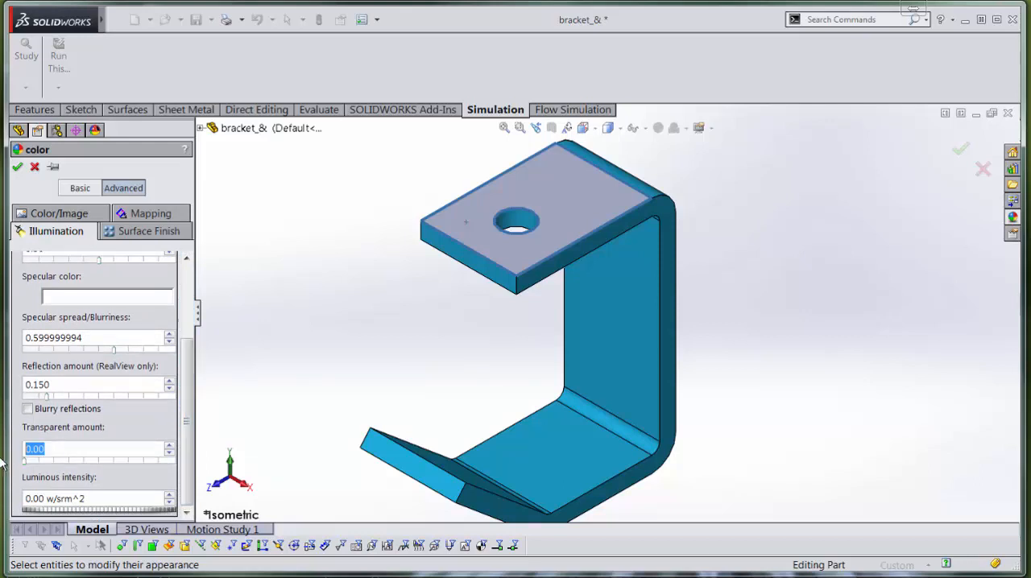
type("0.5")
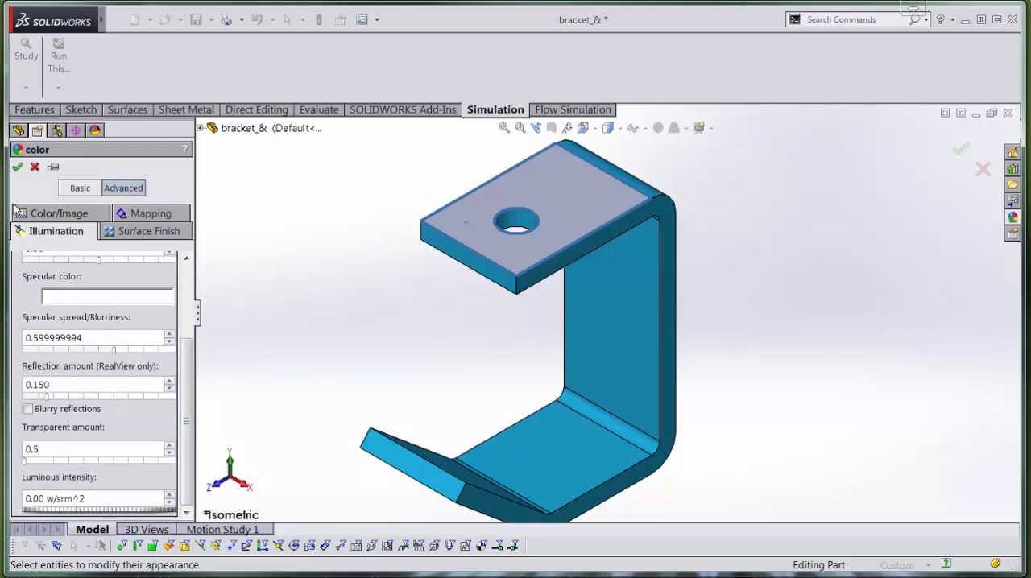
left_click(18, 166)
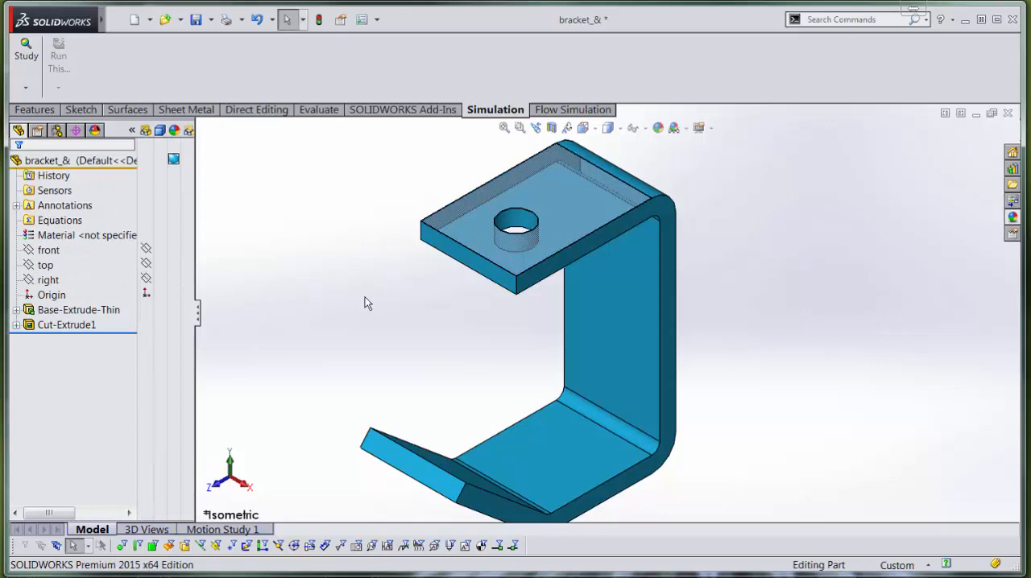